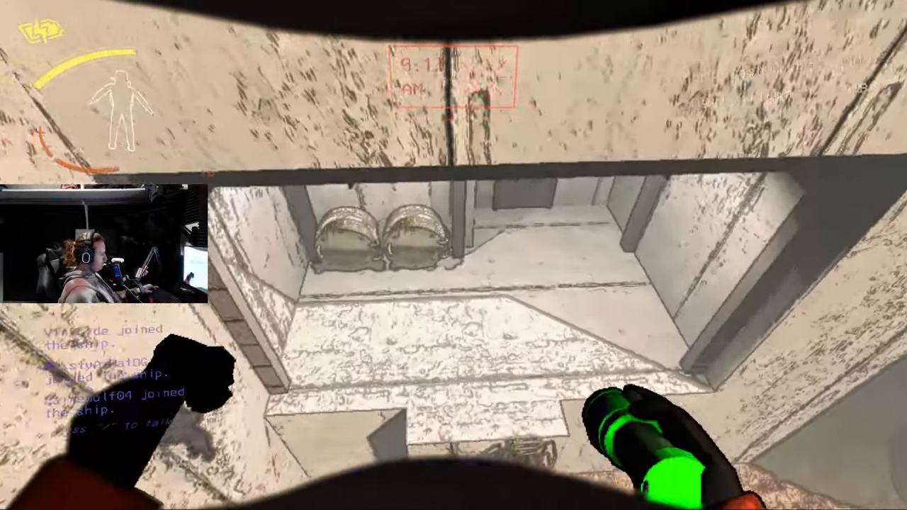
pyautogui.moveTo(453, 255)
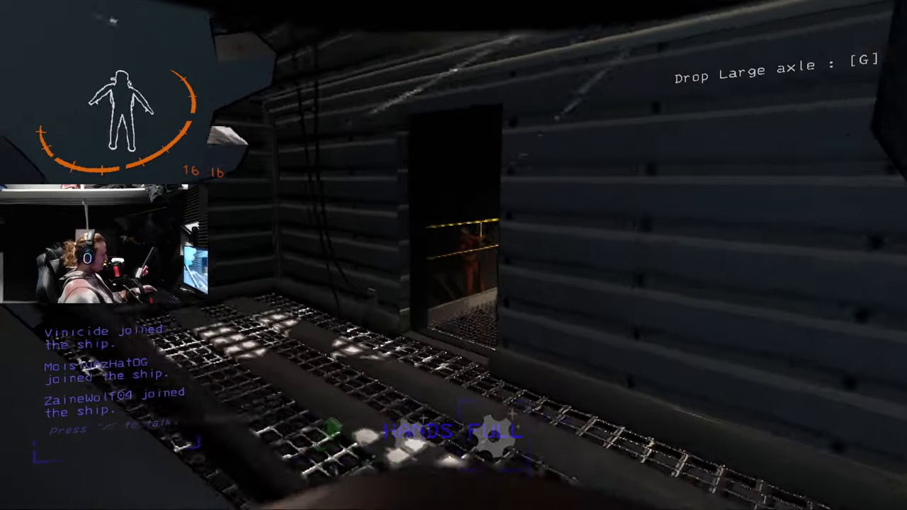
pyautogui.moveTo(454, 255)
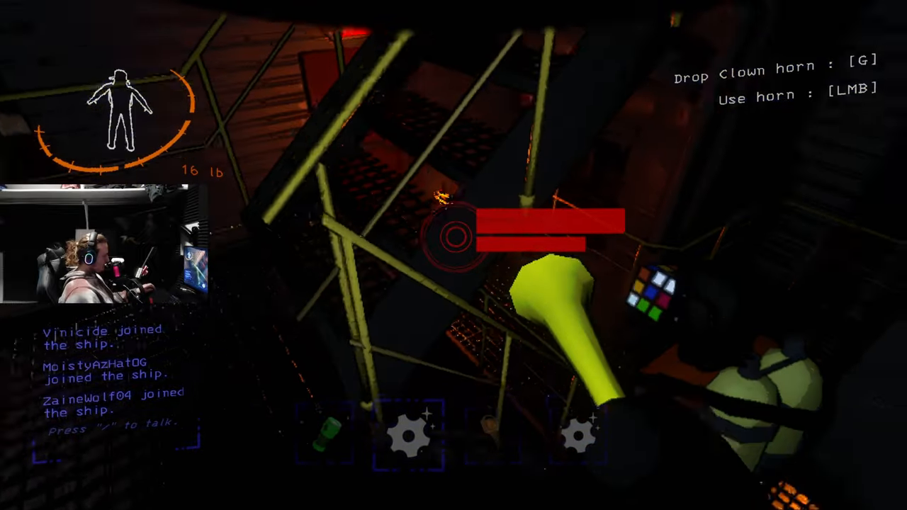
pyautogui.moveTo(453, 255)
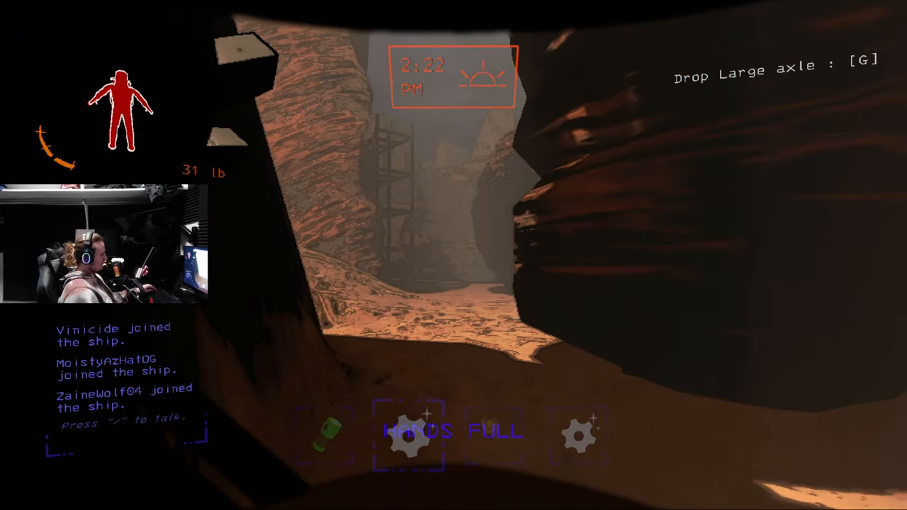
pyautogui.moveTo(454, 256)
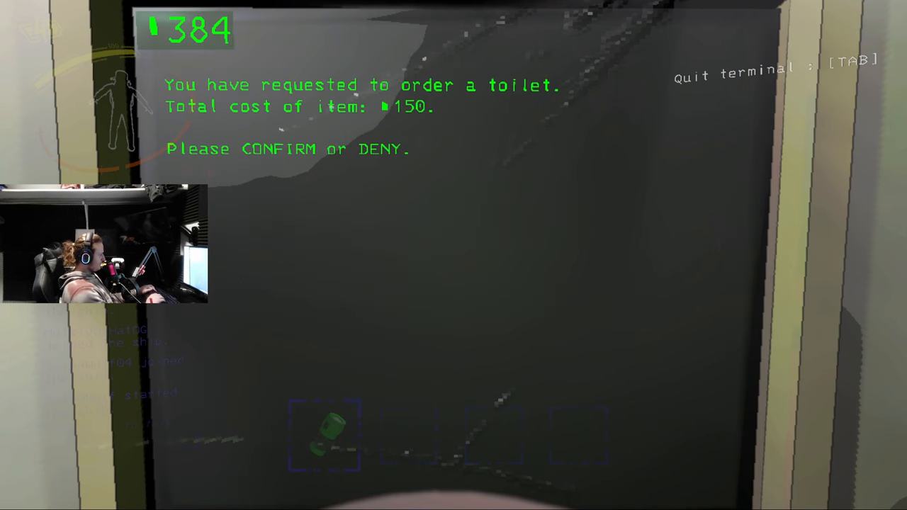
pyautogui.write('i')
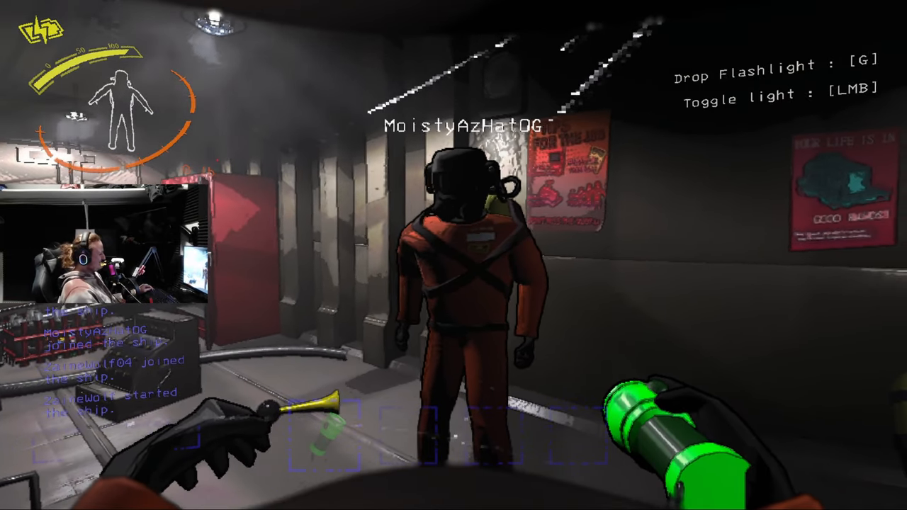
pyautogui.moveTo(453, 255)
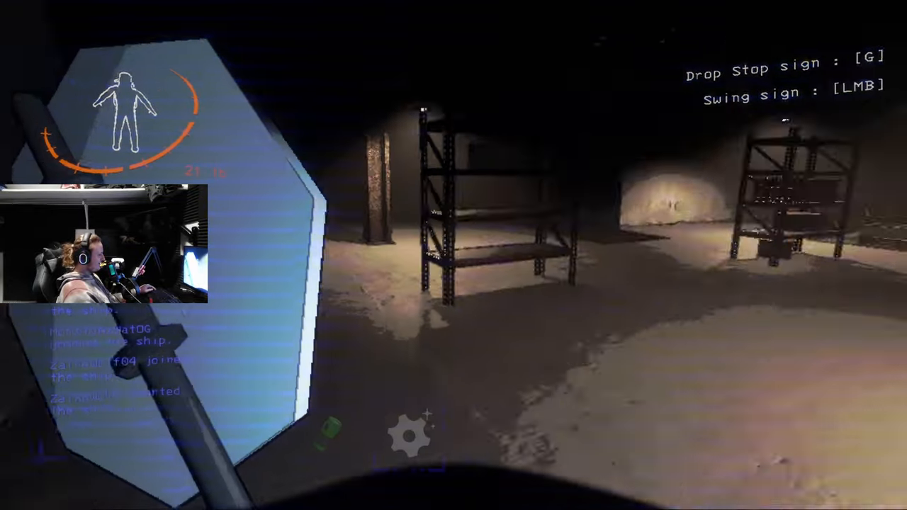
pyautogui.moveTo(453, 256)
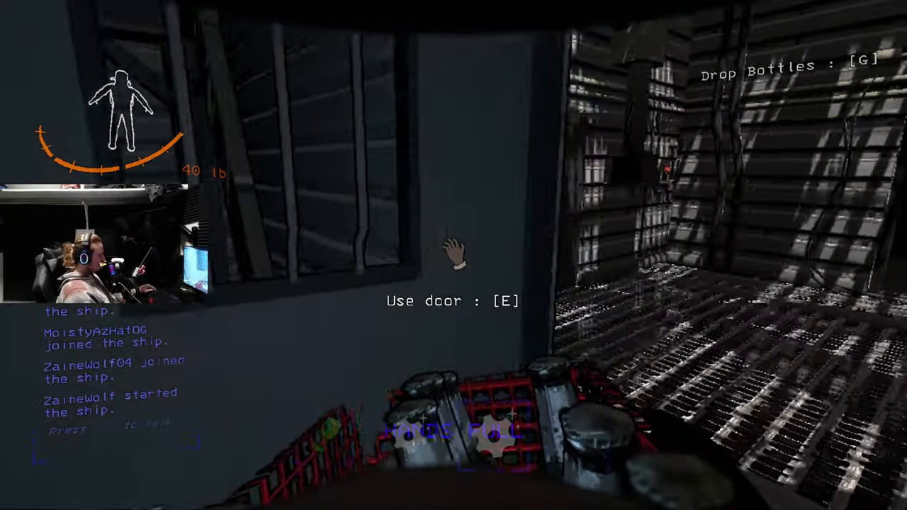
pyautogui.press('e')
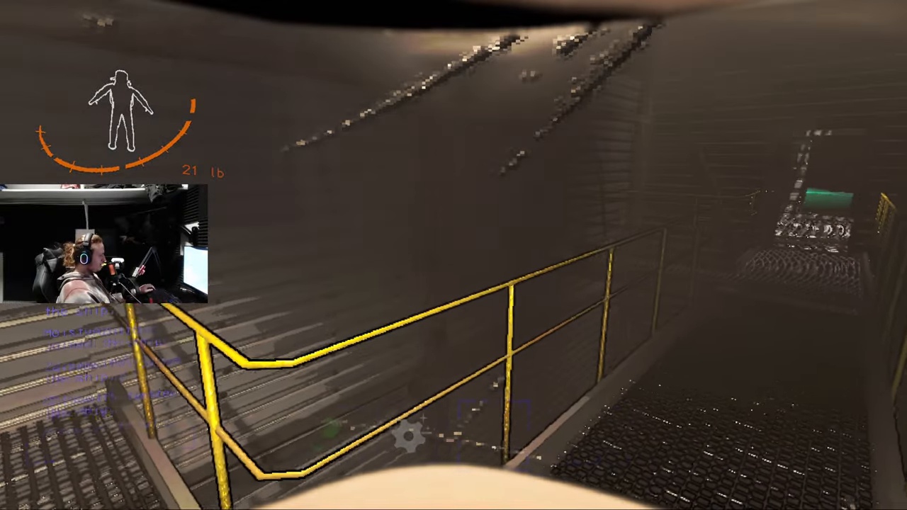
pyautogui.moveTo(454, 255)
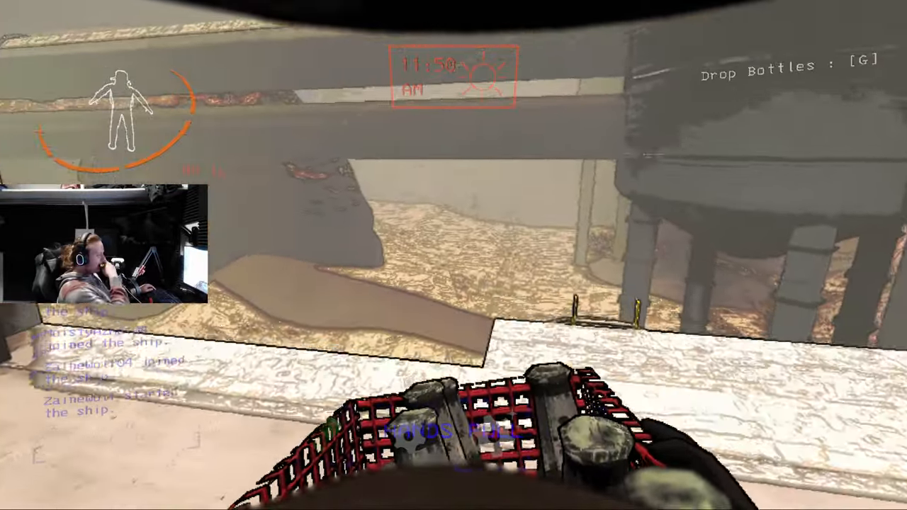
pyautogui.moveTo(454, 255)
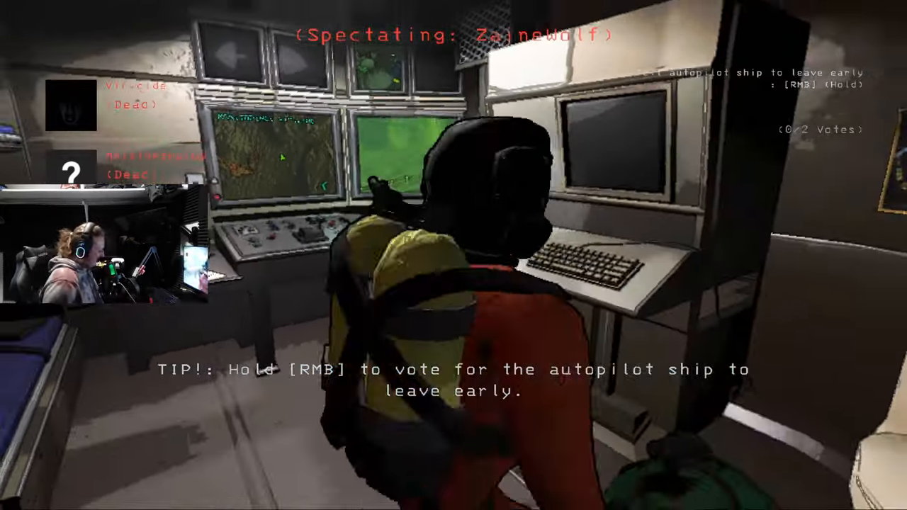
pyautogui.moveTo(453, 255)
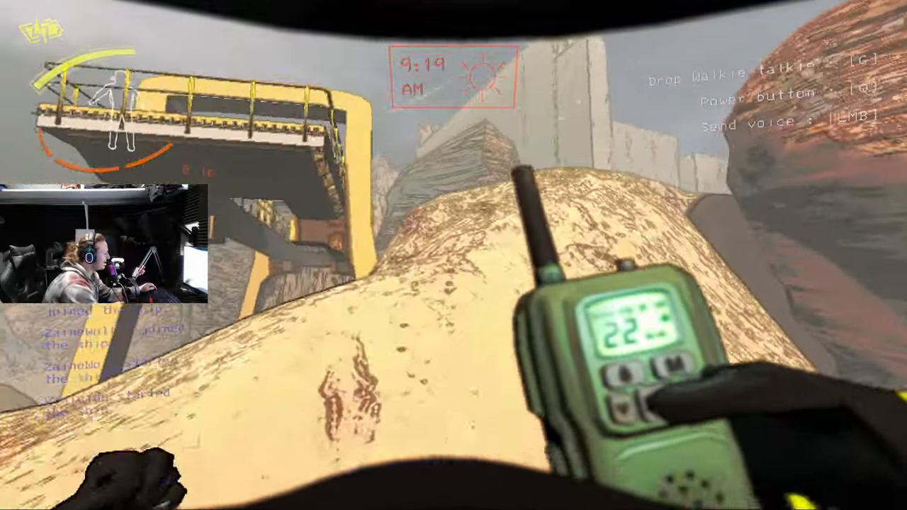
pyautogui.moveTo(454, 255)
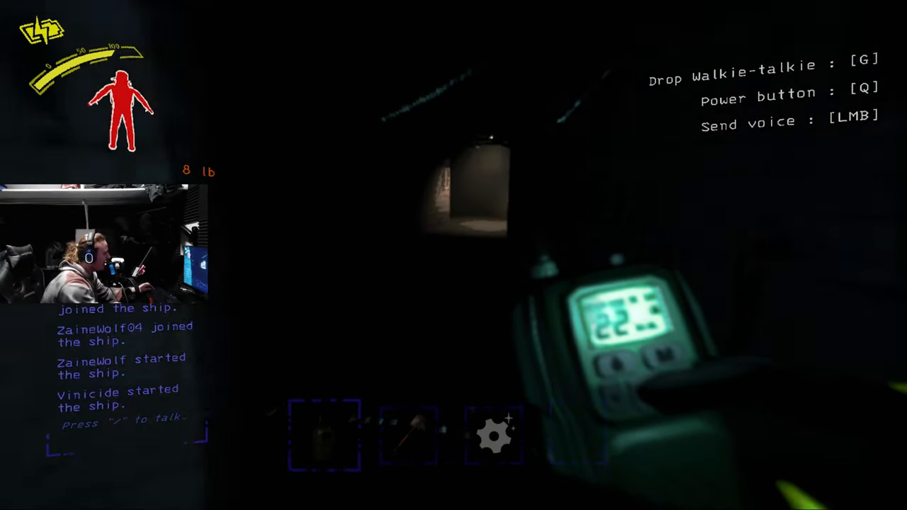
pyautogui.moveTo(453, 255)
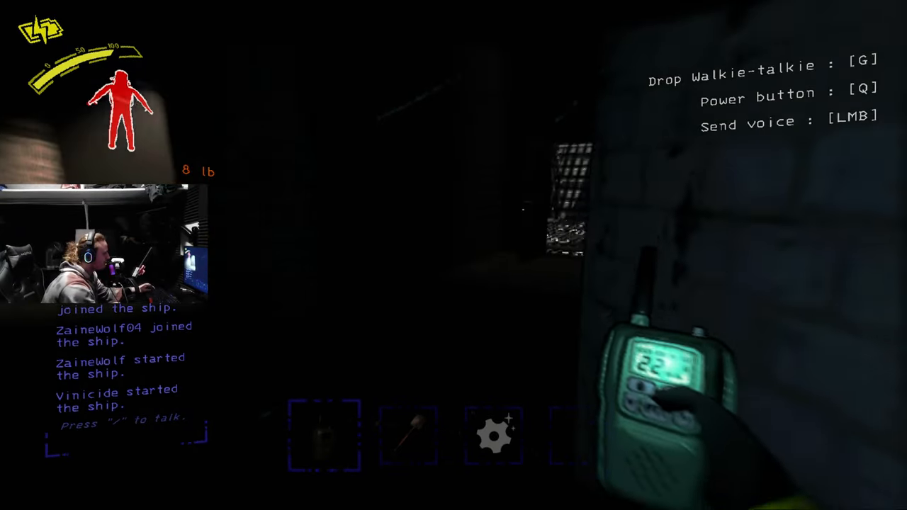
pyautogui.moveTo(453, 255)
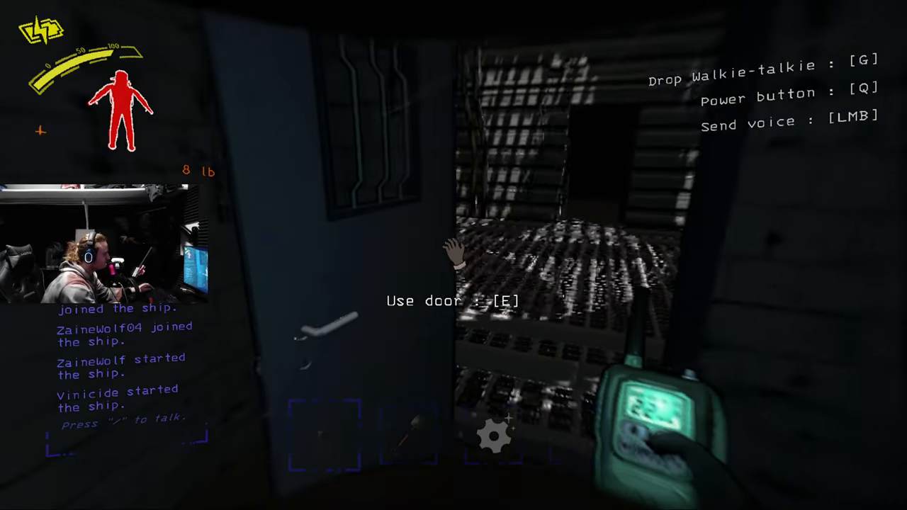
pyautogui.press('e')
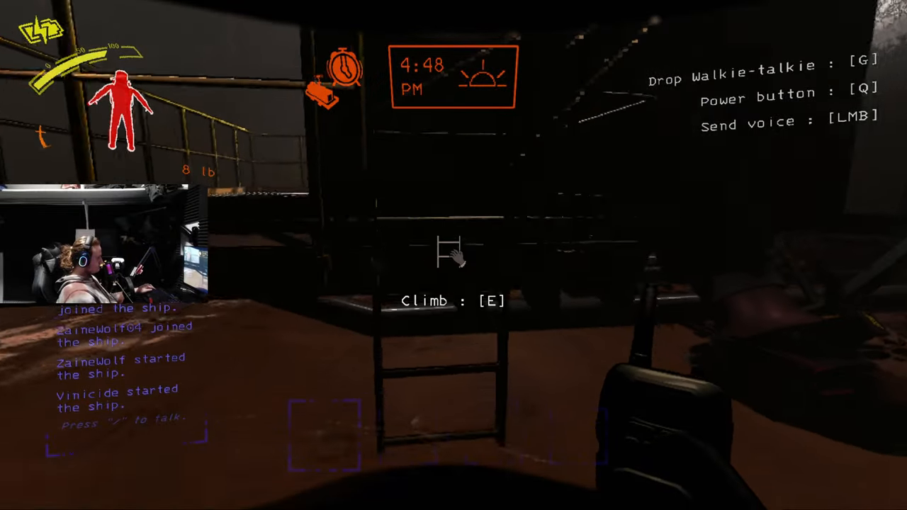
pyautogui.press('e')
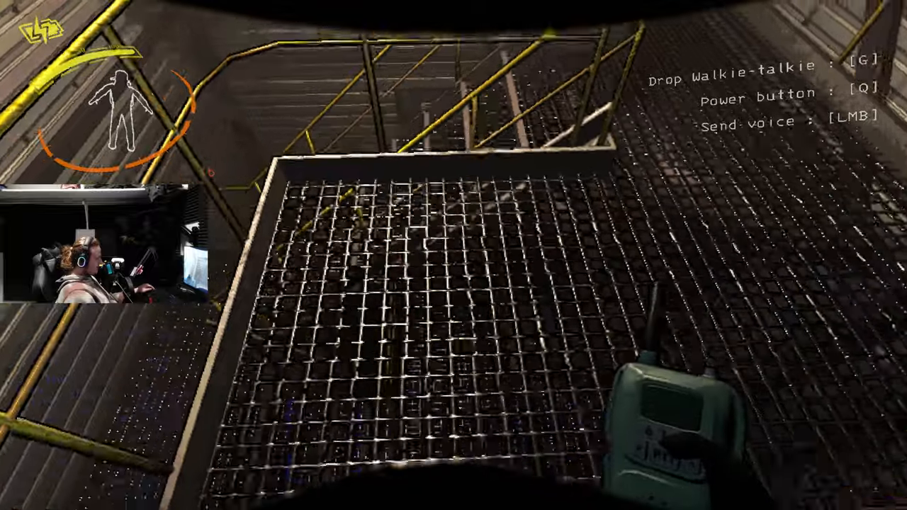
pyautogui.moveTo(454, 255)
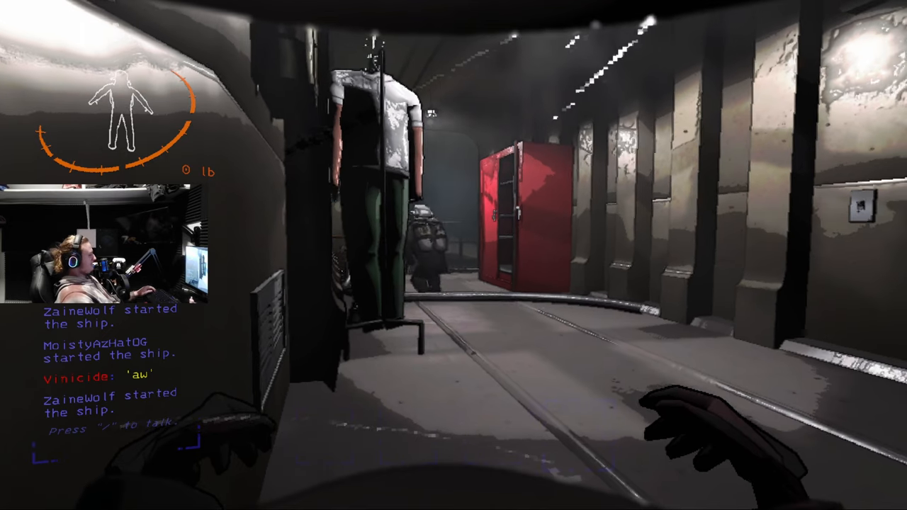
pyautogui.moveTo(454, 255)
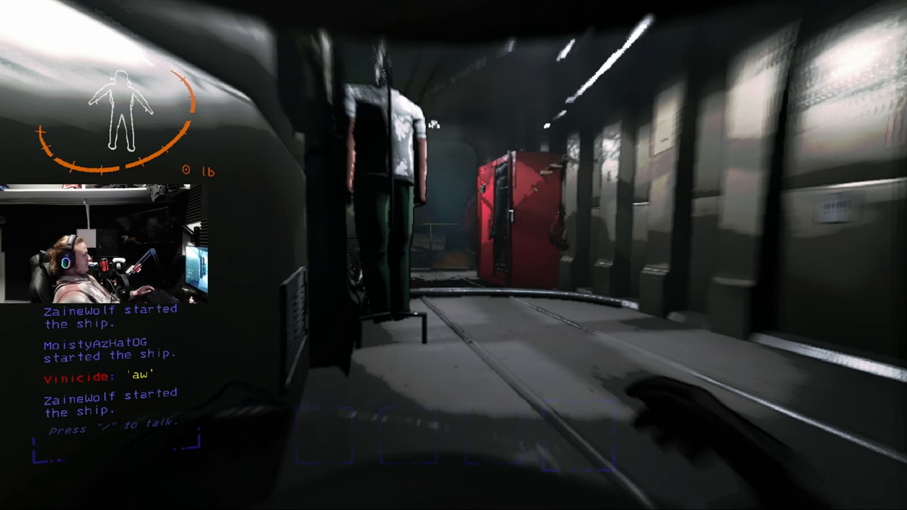
pyautogui.moveTo(453, 255)
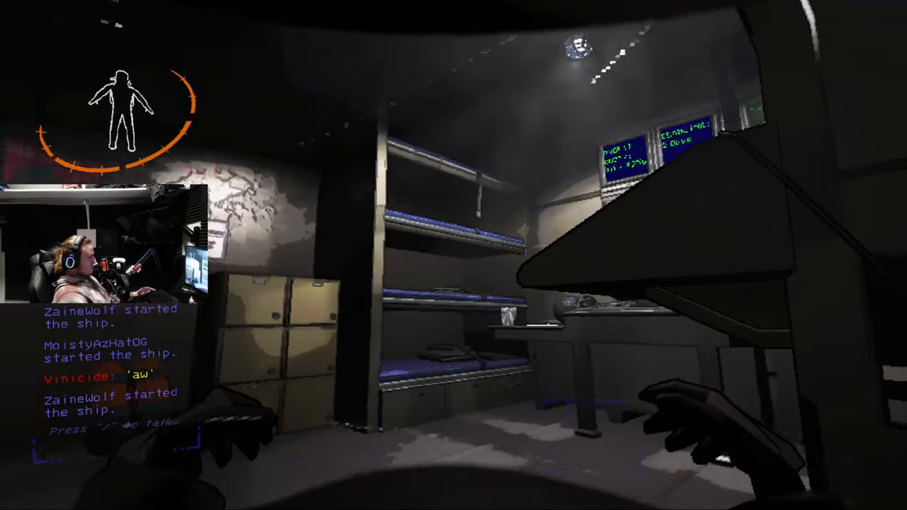
pyautogui.moveTo(453, 255)
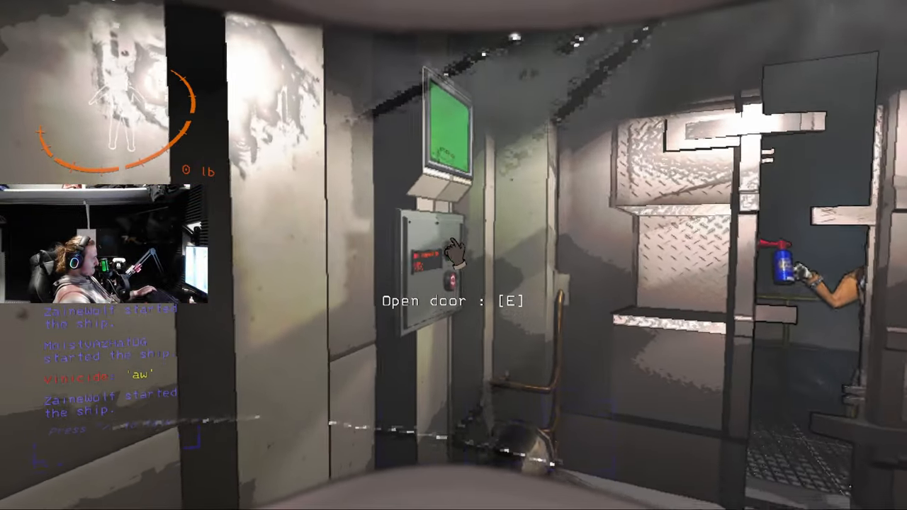
pyautogui.press('e')
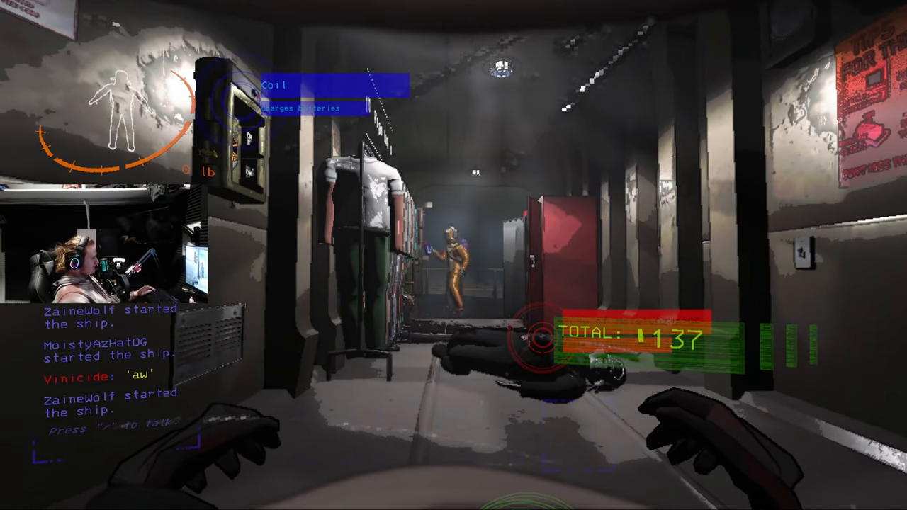
pyautogui.moveTo(454, 256)
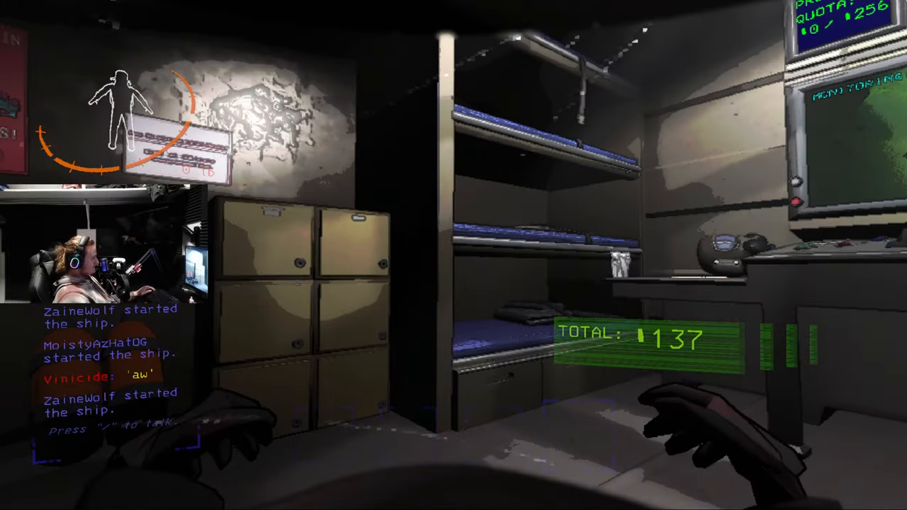